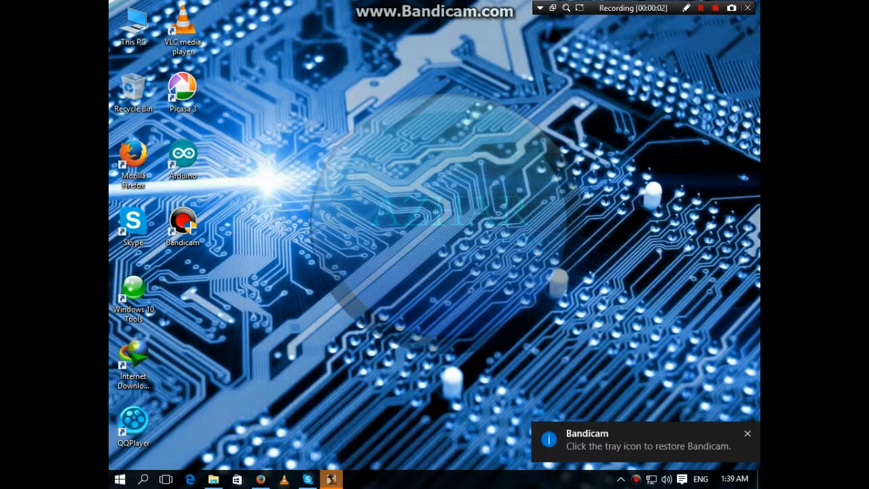
Launch Arduino IDE and load the Fade sketch from File > Examples > 01.Basics
{"action": "left_click", "coordinate": [747, 433]}
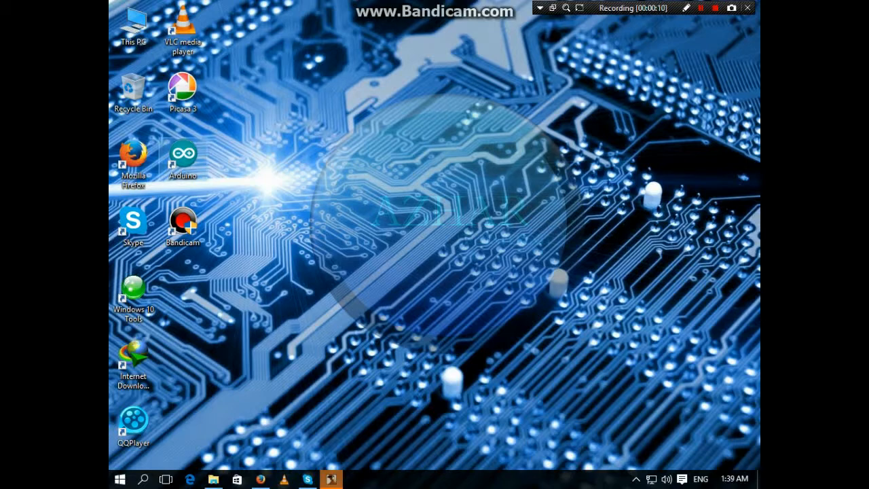
{"action": "double_click", "coordinate": [182, 160]}
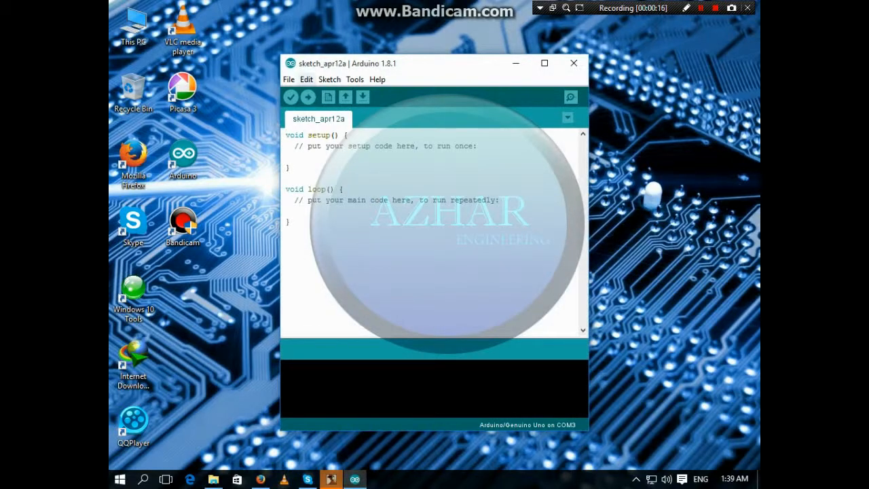
{"action": "left_click", "coordinate": [288, 79]}
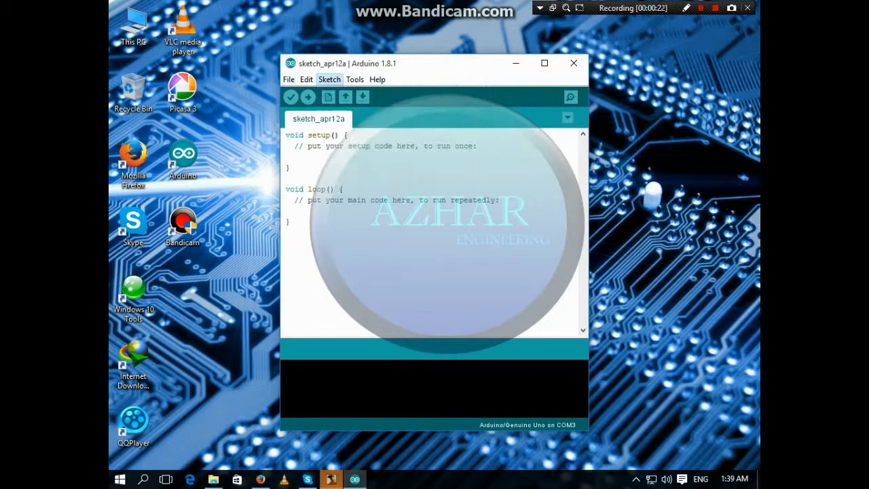
{"action": "left_click", "coordinate": [288, 79]}
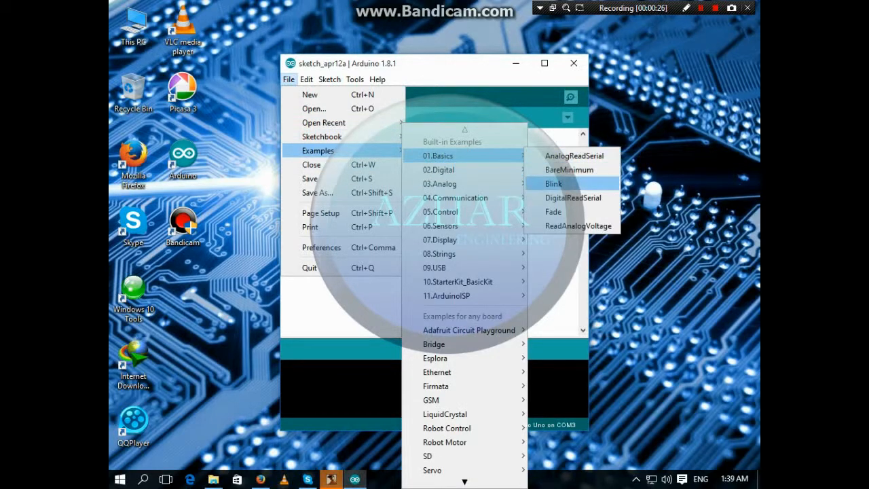
{"action": "mouse_move", "coordinate": [554, 212]}
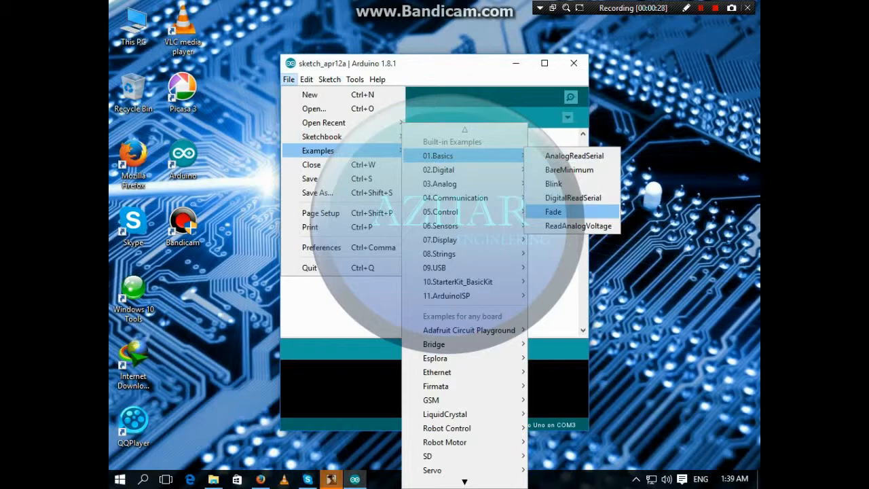
{"action": "left_click", "coordinate": [553, 212]}
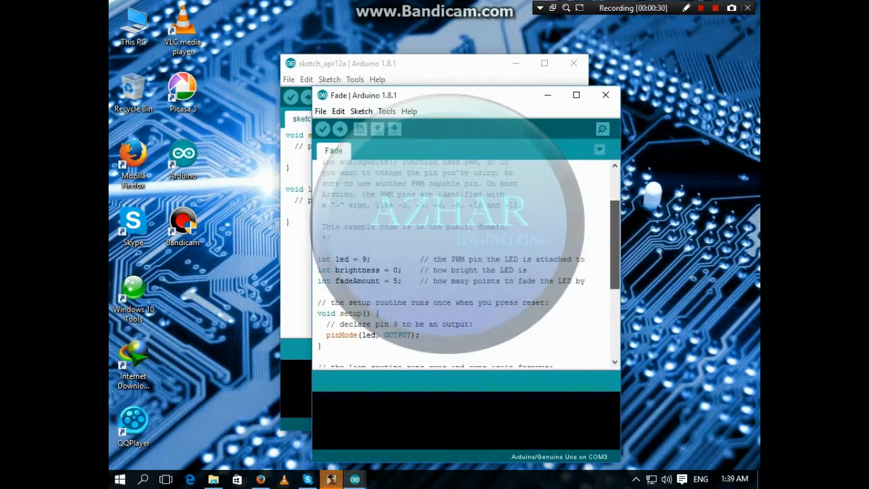
{"action": "scroll", "scroll_direction": "down", "scroll_amount": 3}
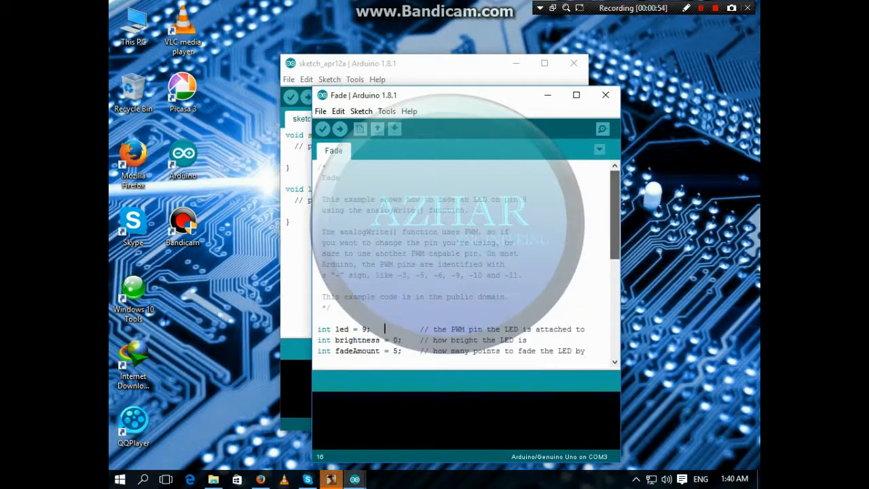
Verify the Fade sketch, then upload it to the Arduino Uno until 'Done uploading'
{"action": "left_click", "coordinate": [322, 129]}
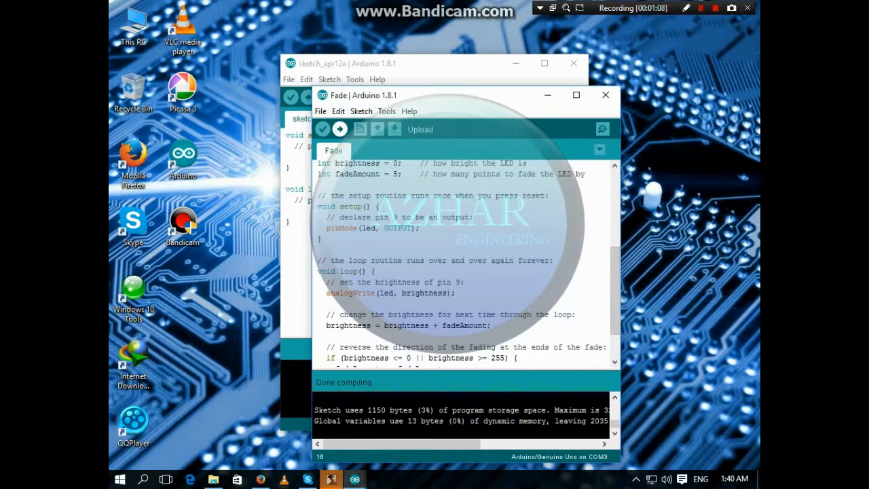
{"action": "left_click", "coordinate": [340, 129]}
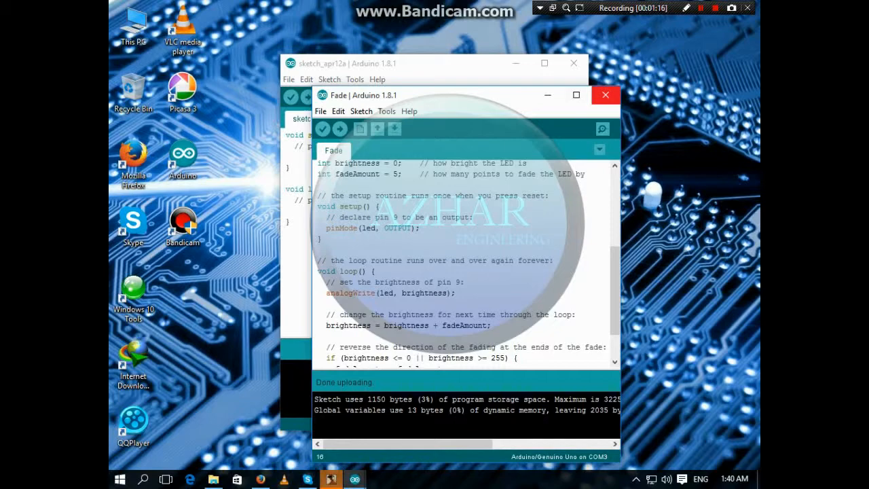
{"action": "mouse_move", "coordinate": [606, 95]}
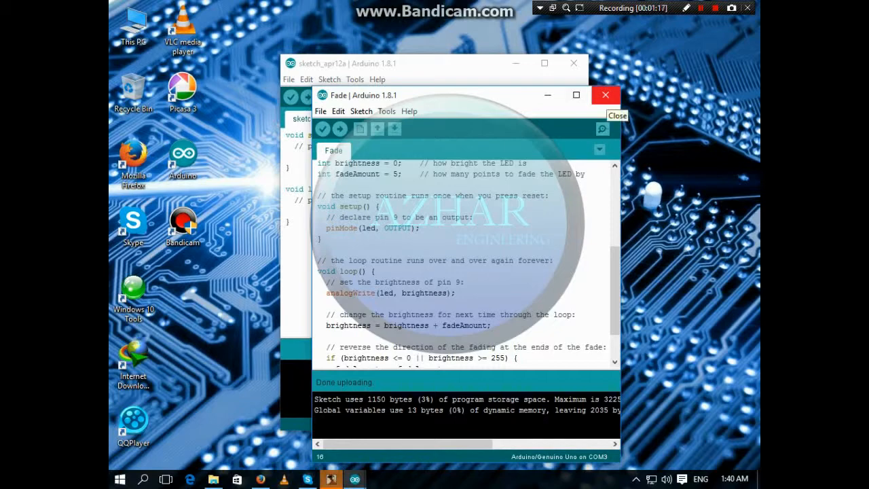